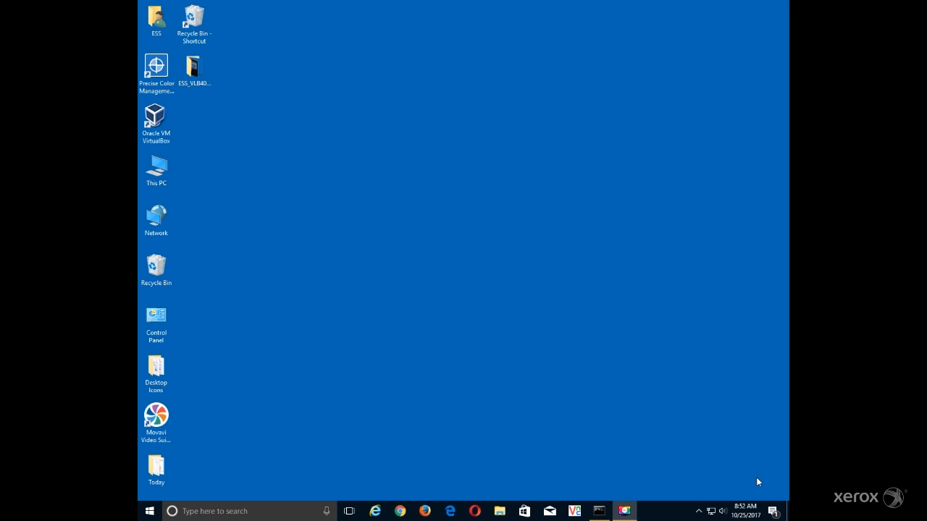
mouse_move(571, 476)
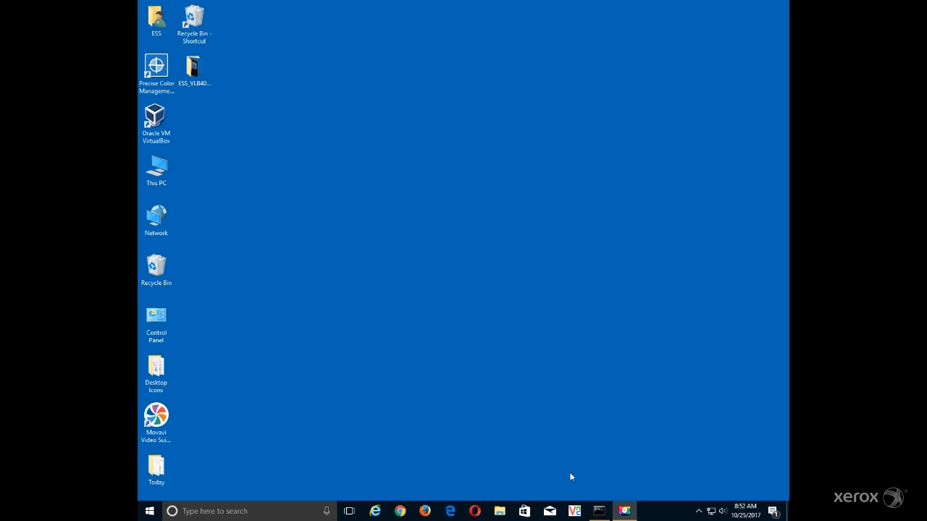
left_click(424, 511)
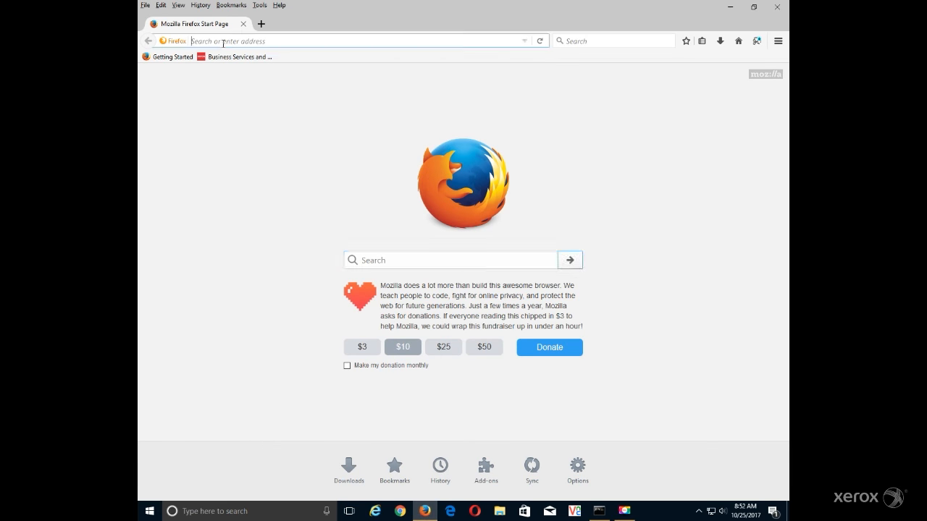
type("http://")
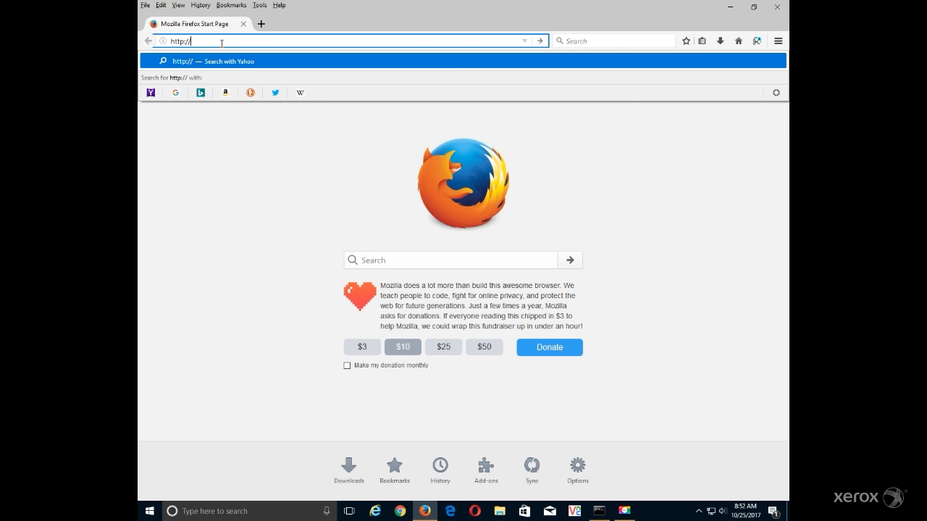
type("vers")
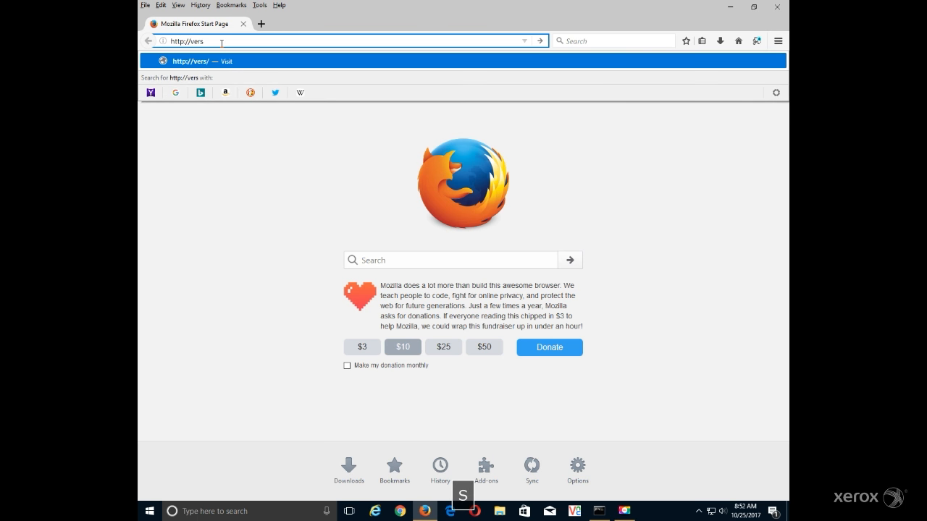
type("alink/home/index.html#hashHome")
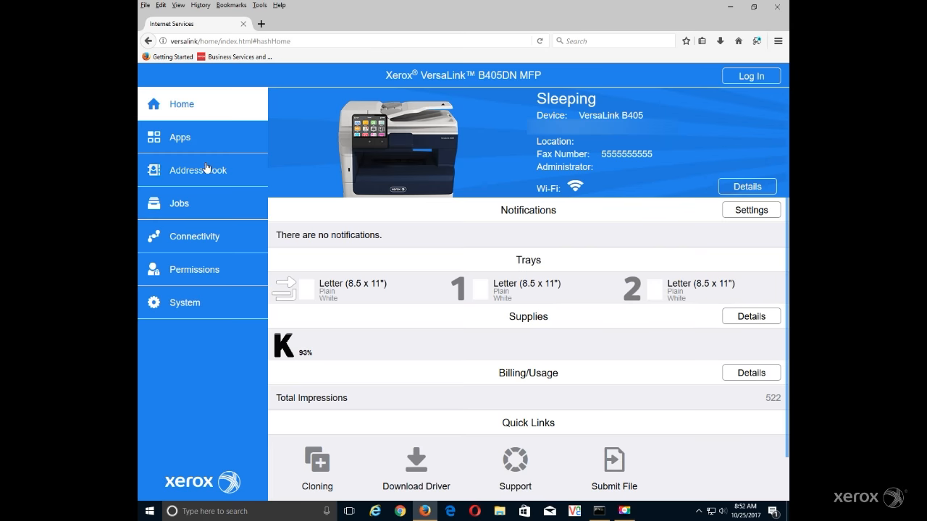
- In Address Book, add contact Scan User at Xerox and begin a Network (SMB) destination
left_click(197, 169)
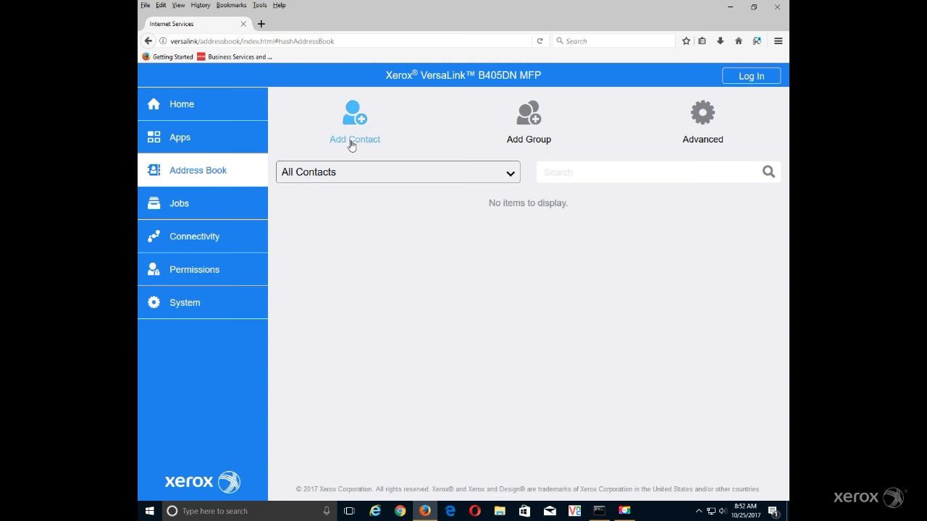
left_click(354, 116)
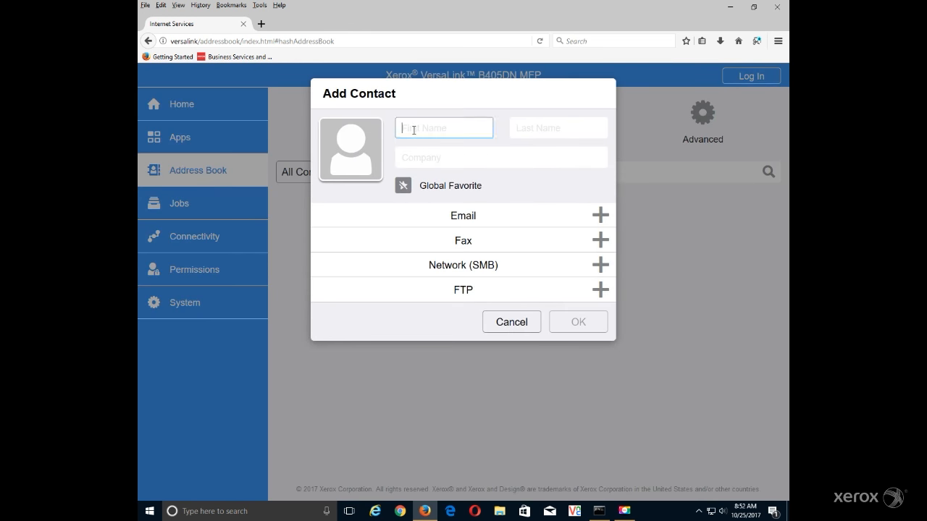
type("Scan")
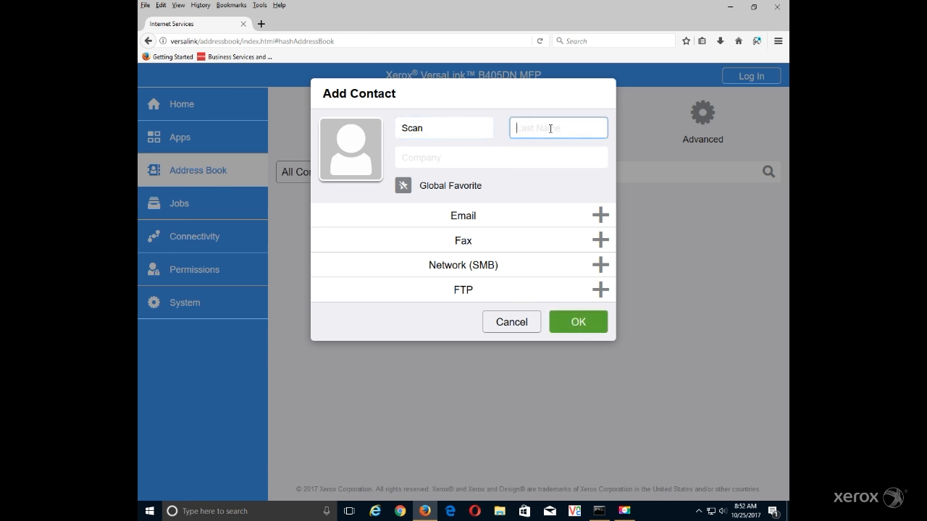
type("User")
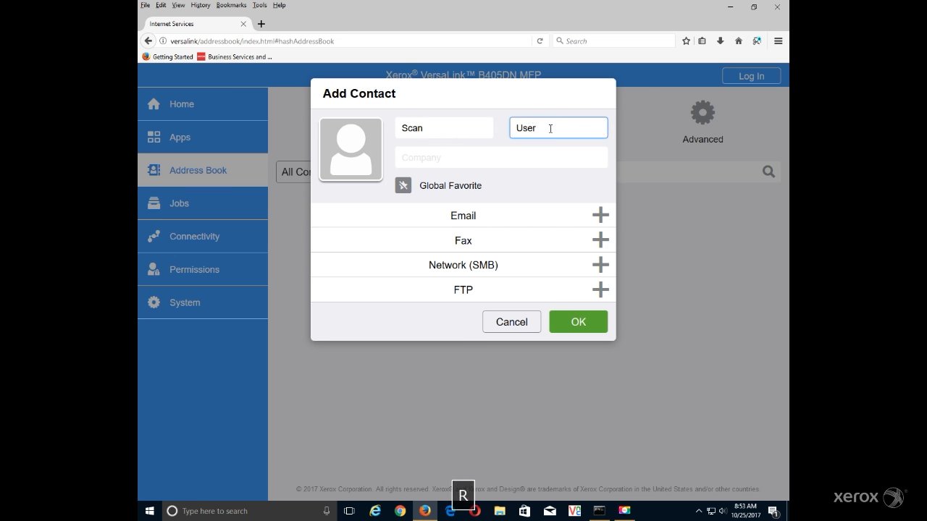
type("X")
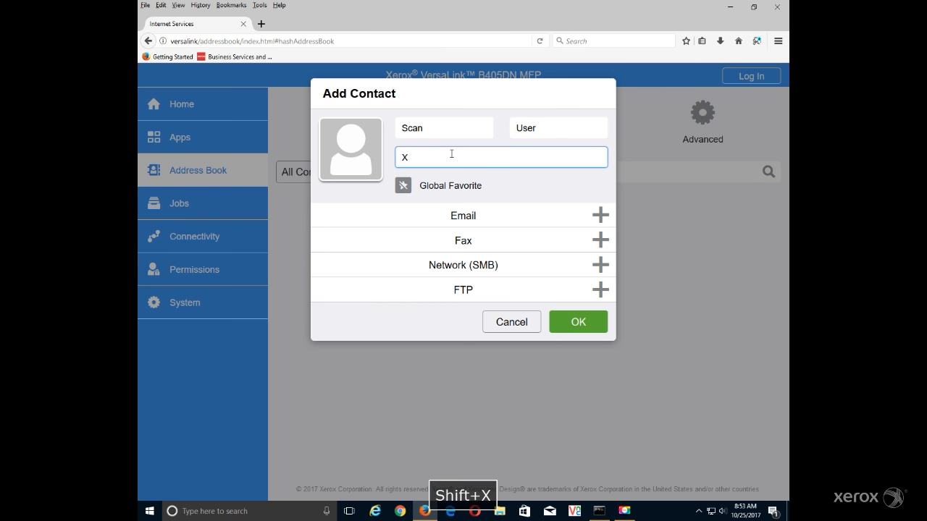
type("erox")
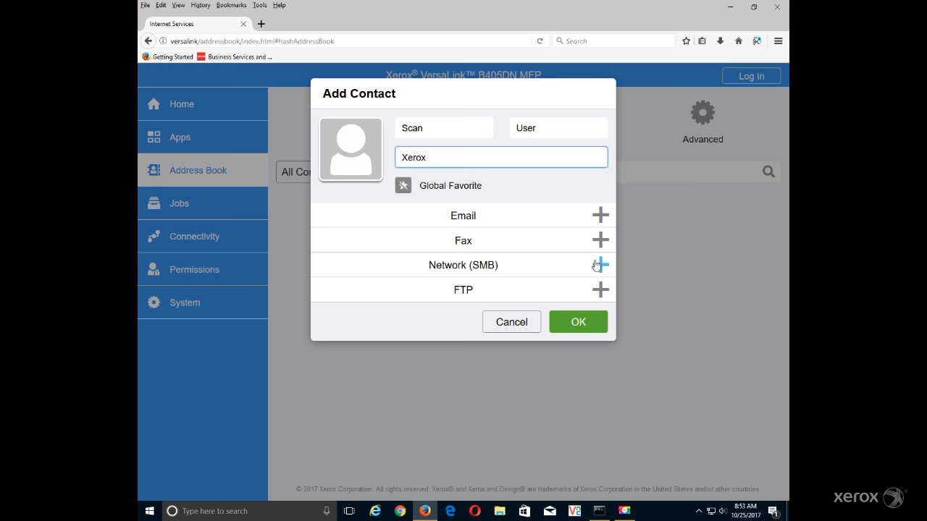
left_click(599, 265)
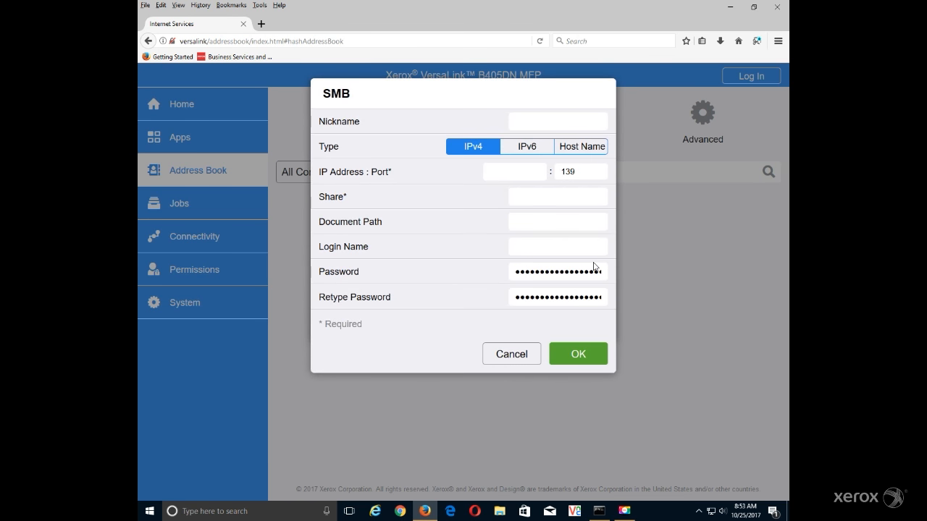
- Give the SMB destination nickname ScanUser, host name DESKTOP-PC, and port 445 instead of 139
left_click(558, 121)
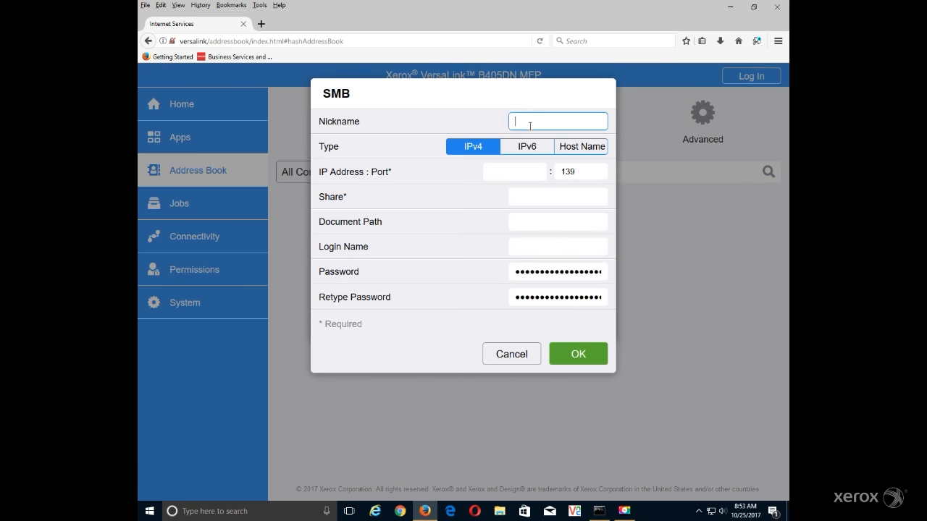
type("ScanU")
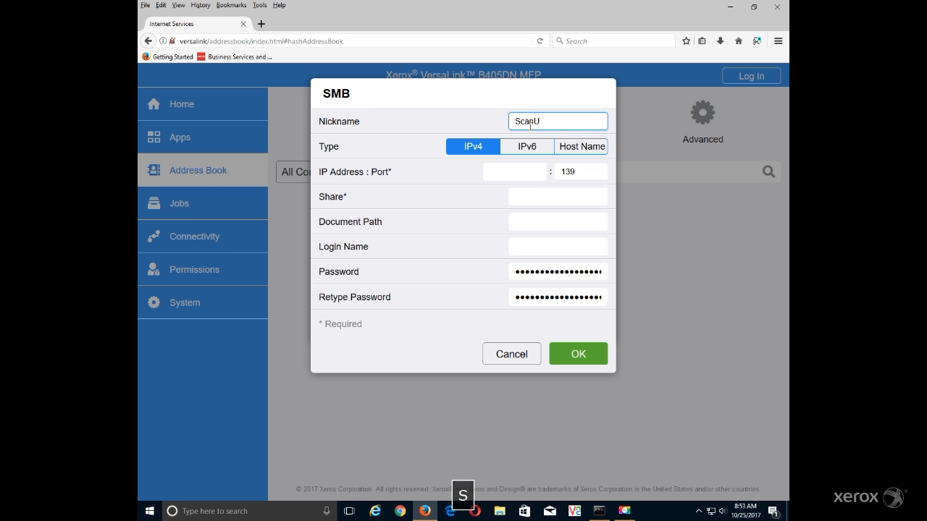
type("ser")
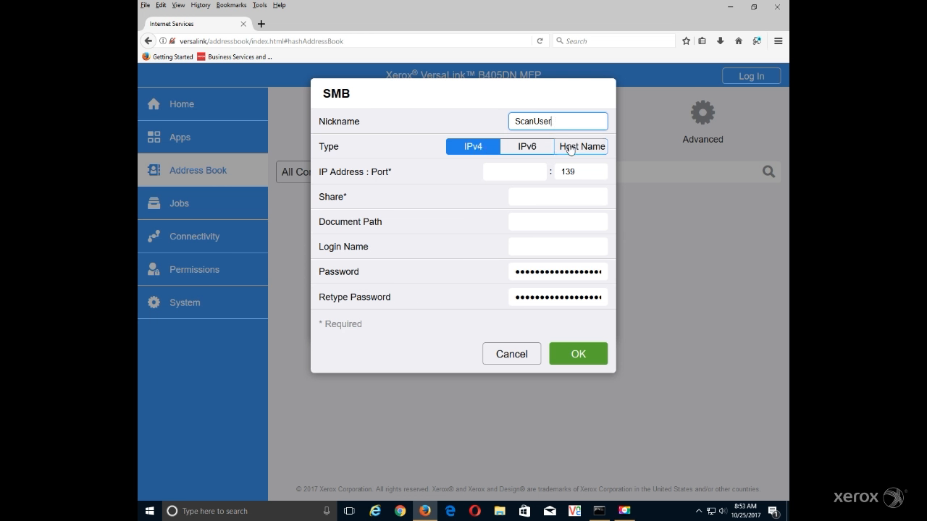
left_click(581, 146)
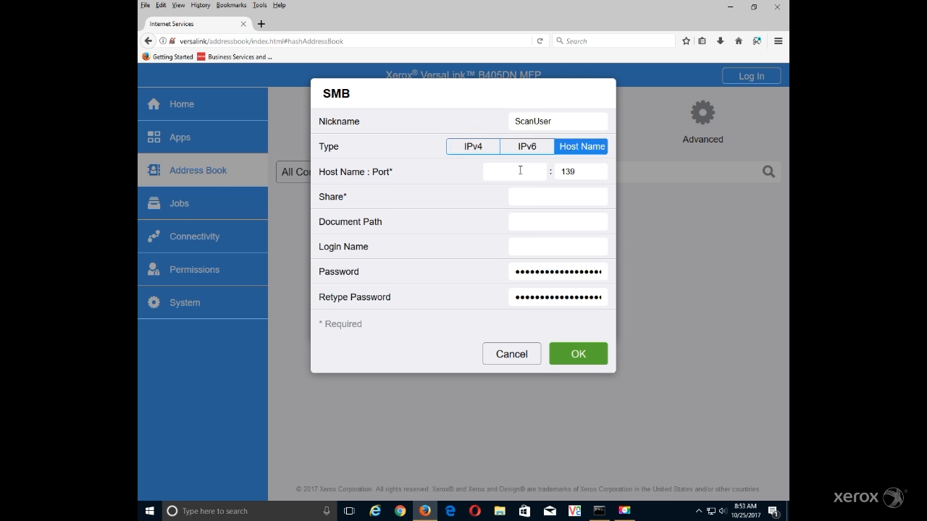
left_click(514, 172)
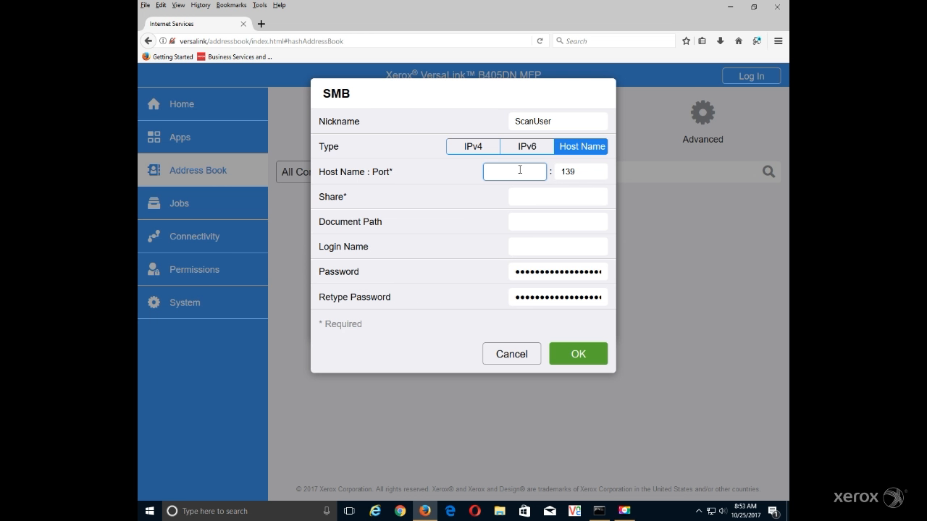
type("DESKTOP-PC")
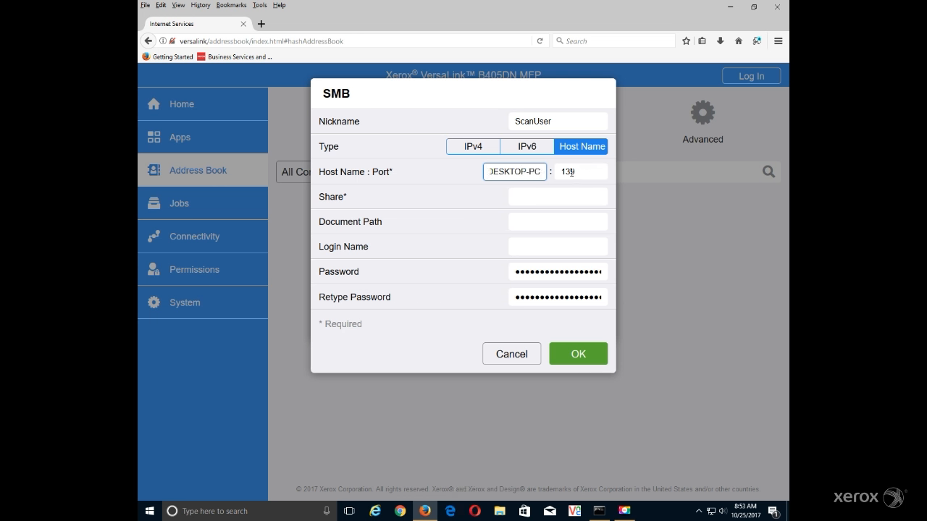
left_click(580, 171)
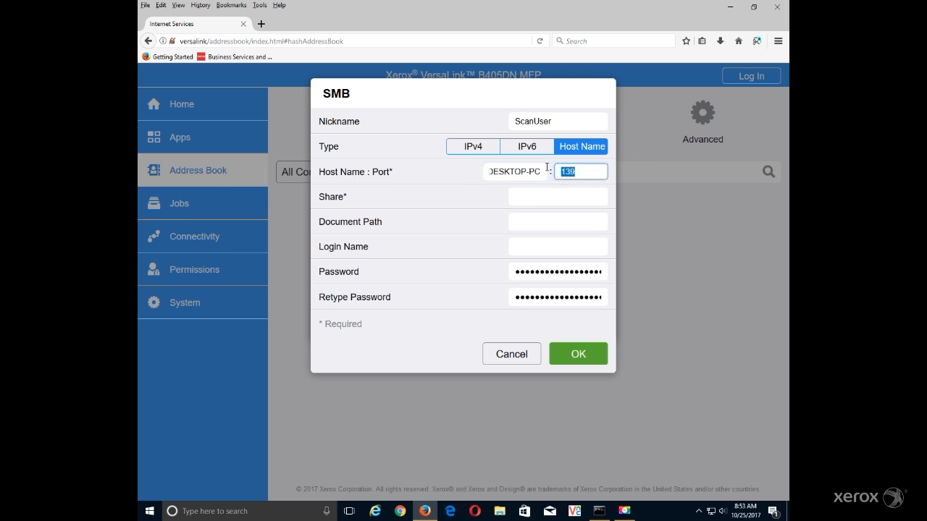
type("445")
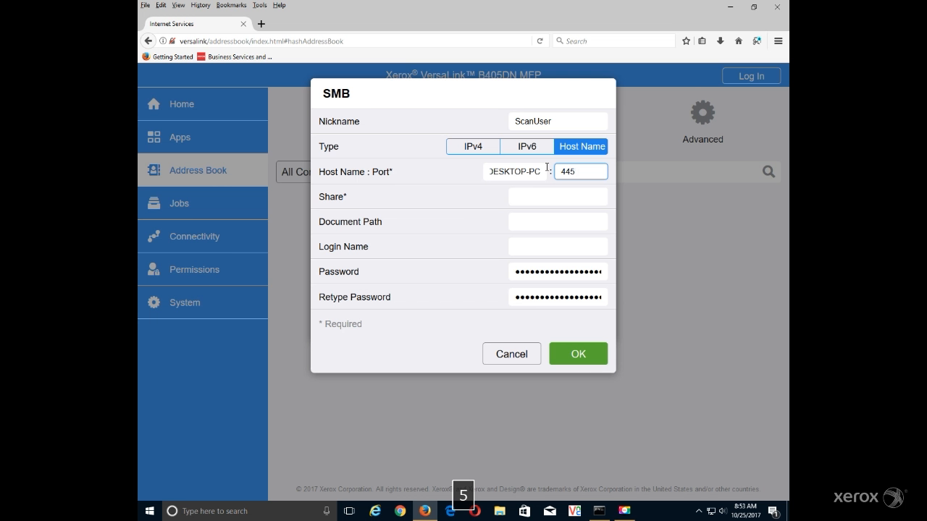
- Enter share name Scan and login name ScanUser for the SMB destination
left_click(557, 196)
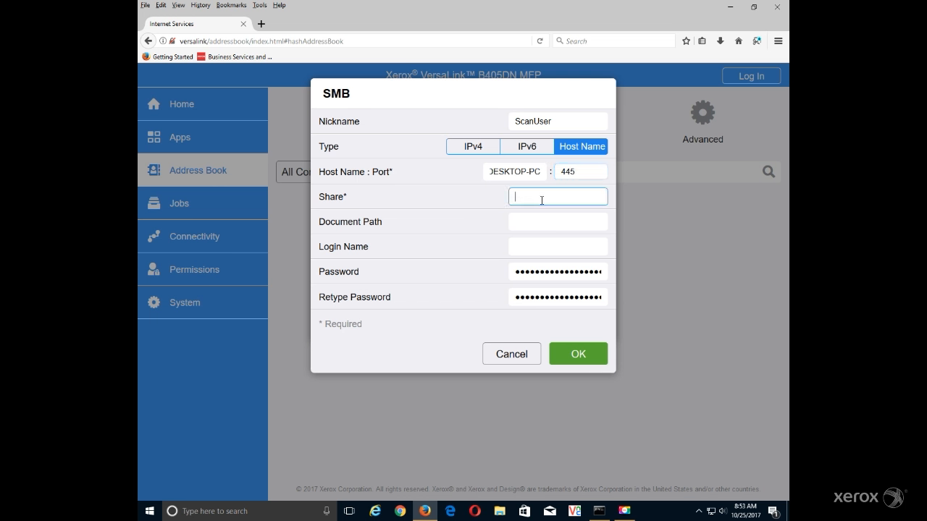
type("Sc")
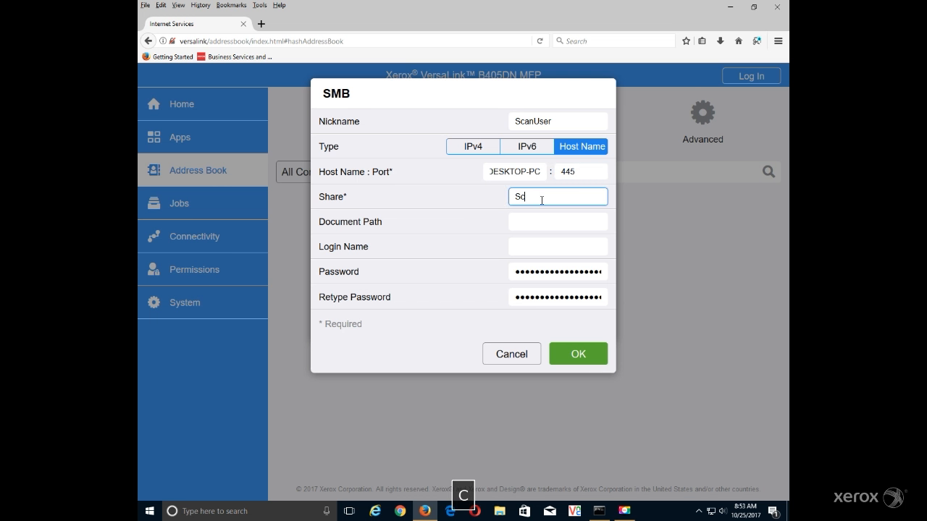
type("an")
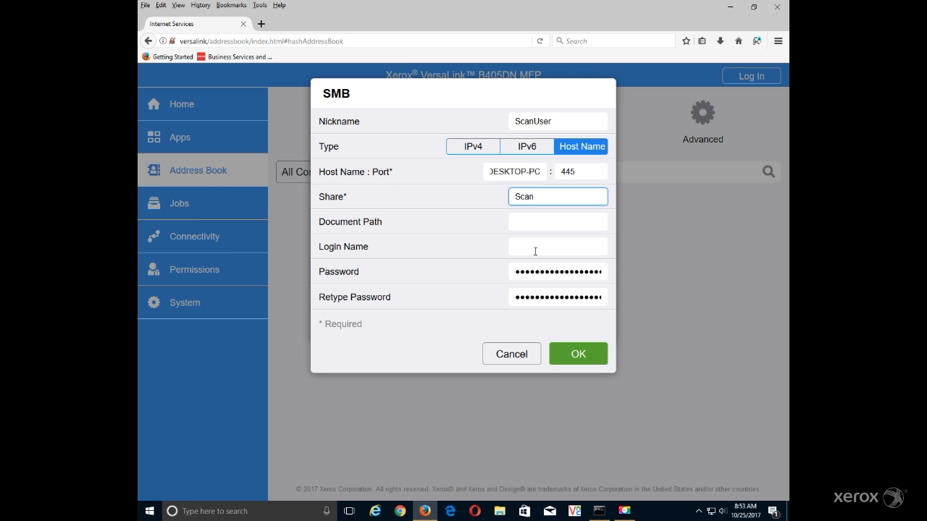
left_click(558, 247)
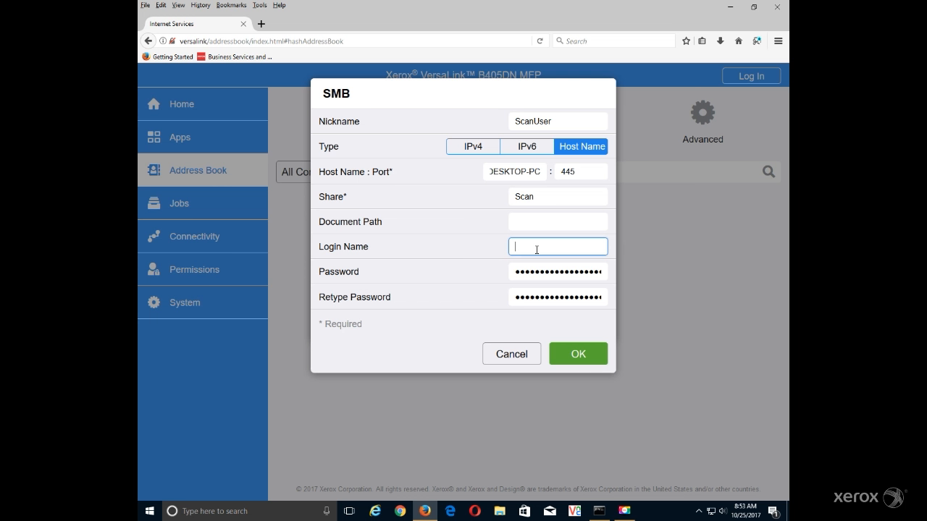
type("ScanUser")
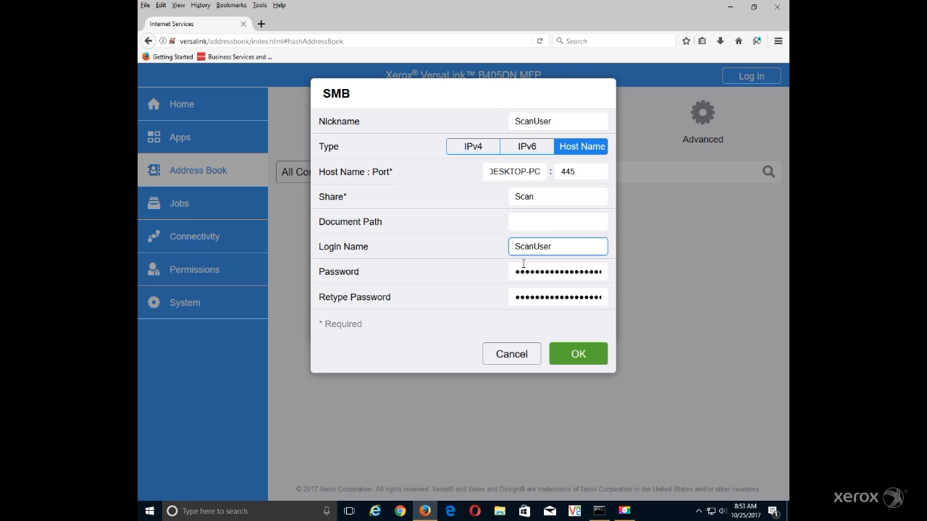
- Enter and confirm the account password, then save the DESKTOP-PC destination with OK
left_click(557, 271)
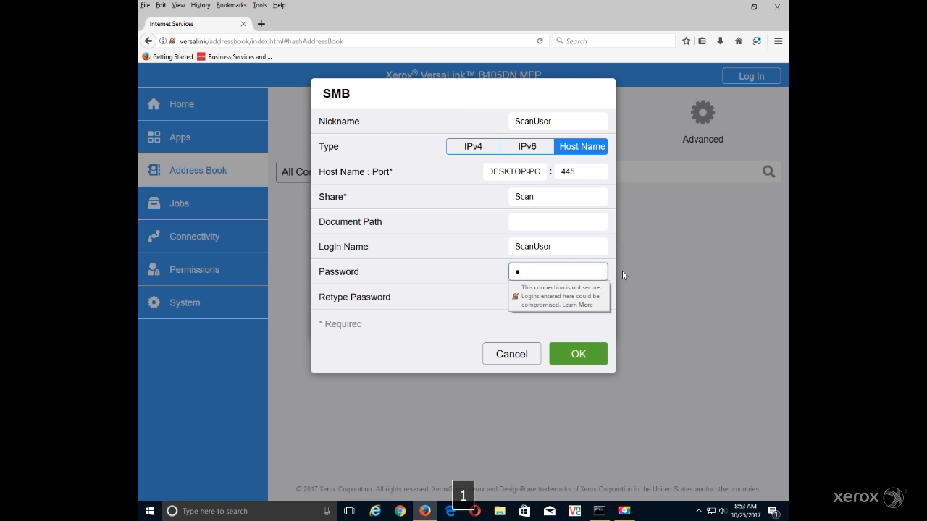
type("•••")
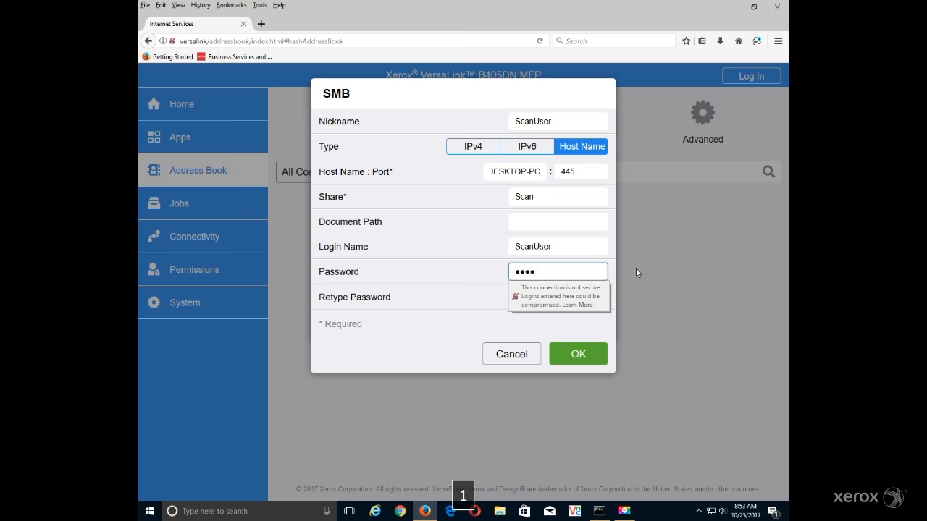
left_click(558, 297)
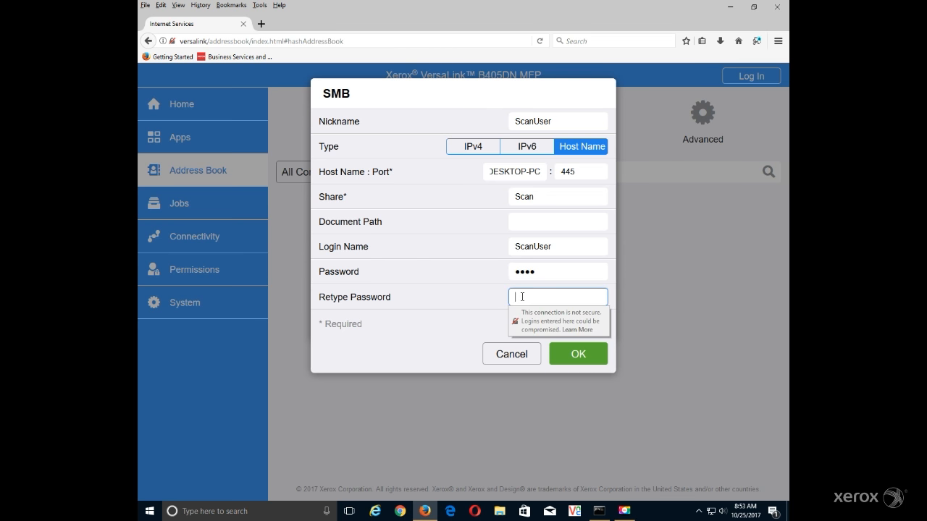
type("••••")
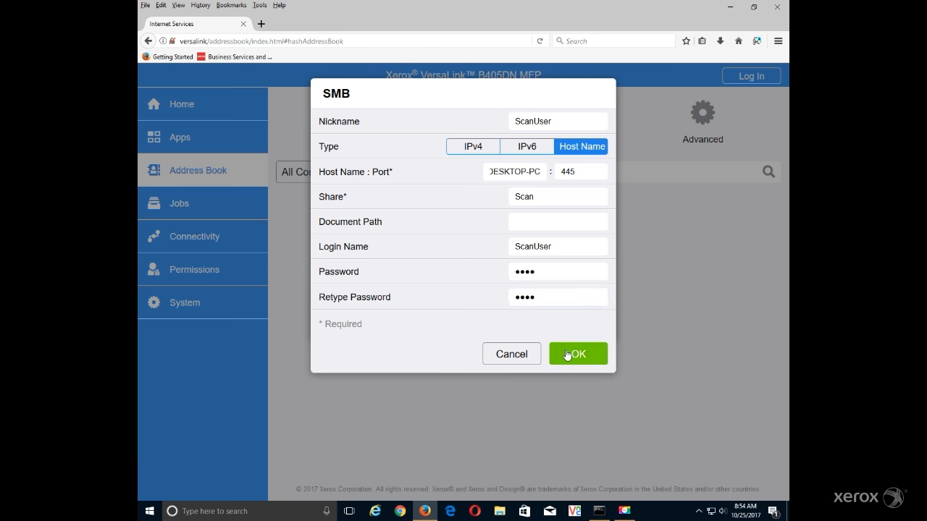
left_click(577, 354)
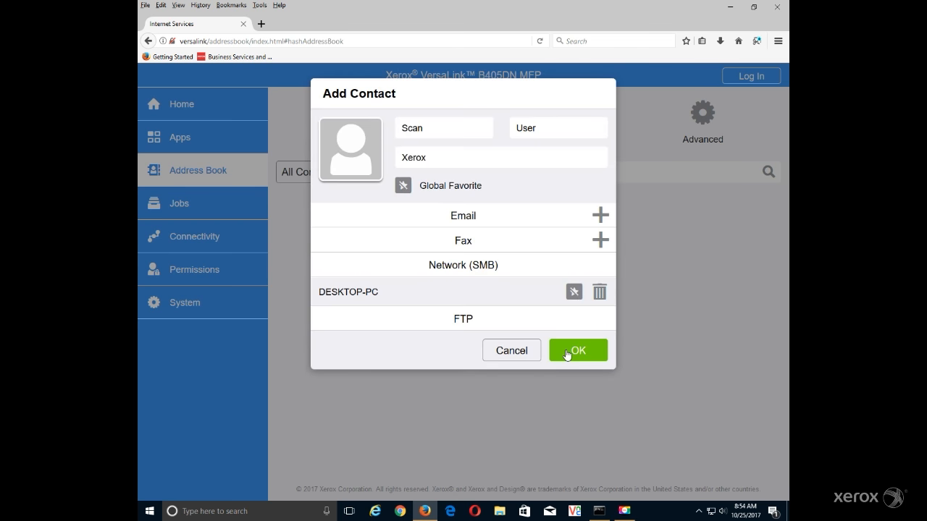